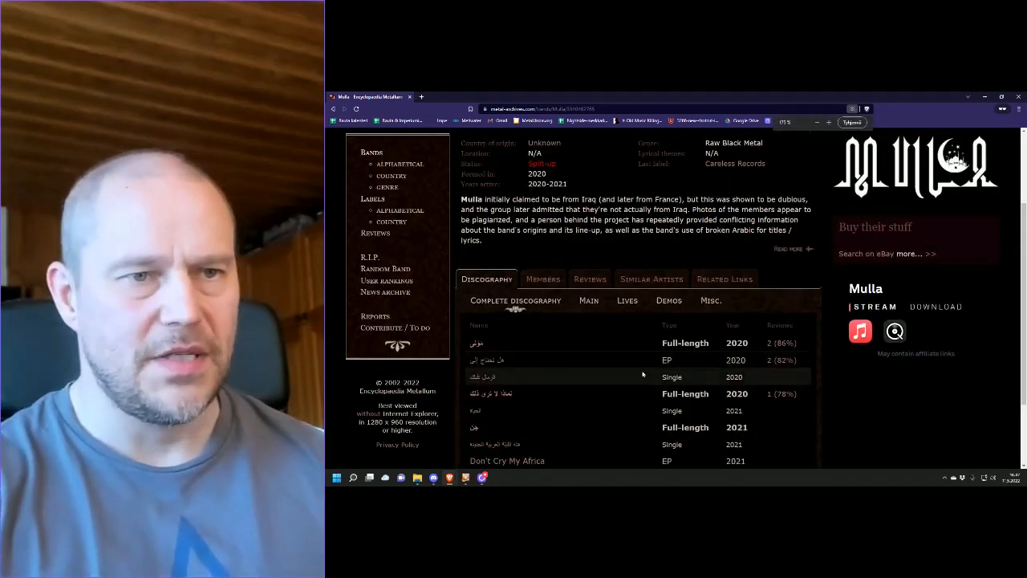
- Show Mulla's last known lineup (Shukri, Shahram) via the Members tab after reviewing the discography
{"action": "scroll", "scroll_direction": "down", "scroll_amount": 3}
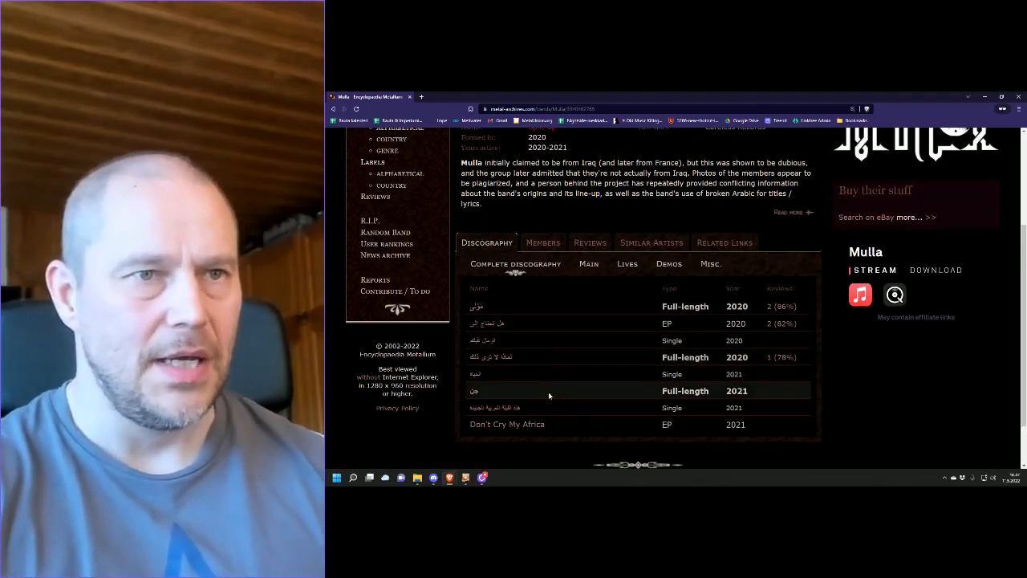
{"action": "mouse_move", "coordinate": [577, 427]}
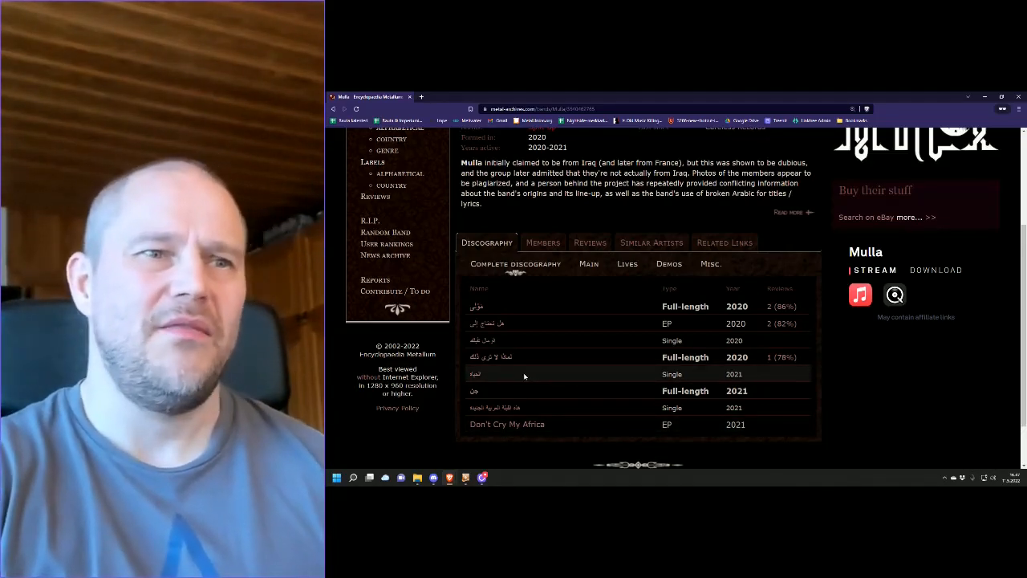
{"action": "mouse_move", "coordinate": [528, 374]}
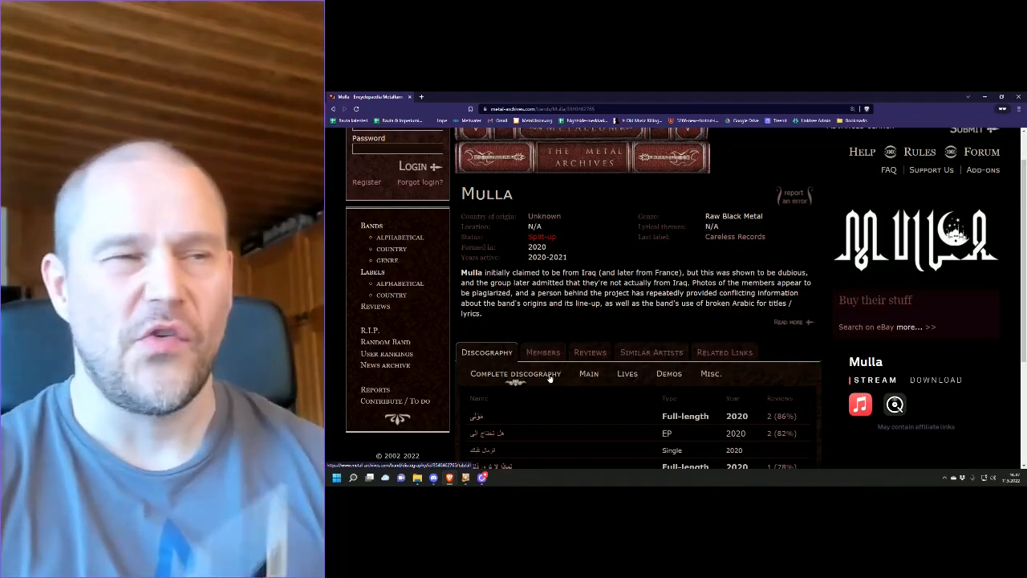
{"action": "left_click", "coordinate": [543, 351]}
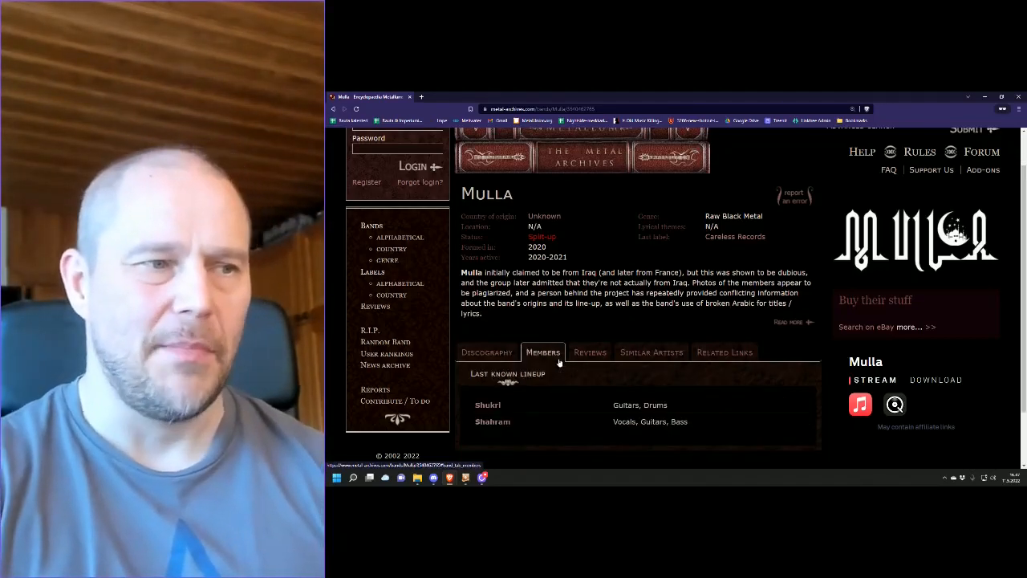